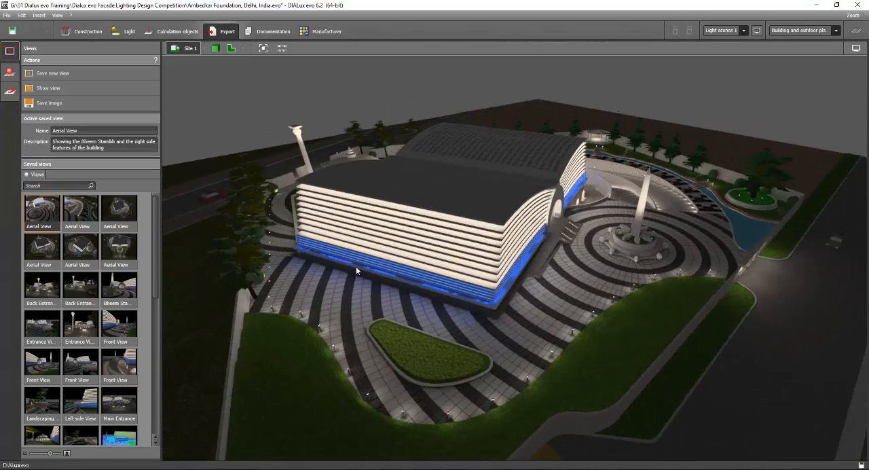
# Orbit the aerial view, then return to the DIALux evo model showing the entrance ramp.
pyautogui.moveTo(357, 271); pyautogui.dragTo(353, 255)
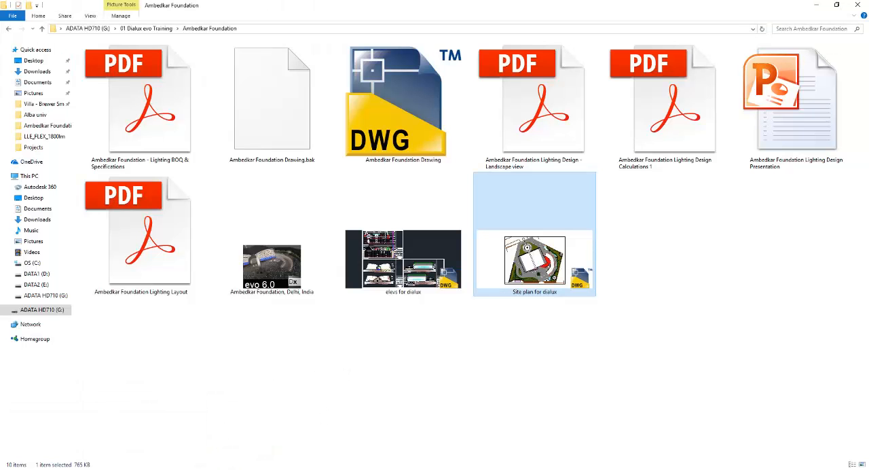
pyautogui.doubleClick(389, 100)
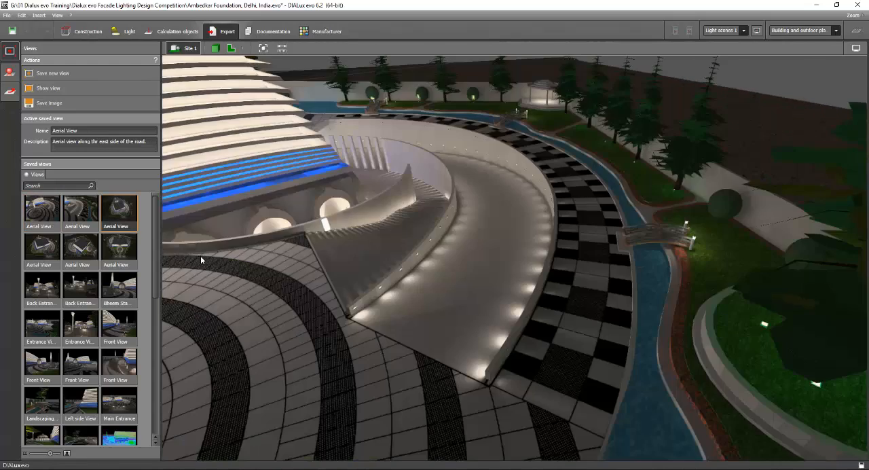
# View the Bheem Stambh and front saved views, then show the 50 linear RGB facade luminaires.
pyautogui.doubleClick(80, 286)
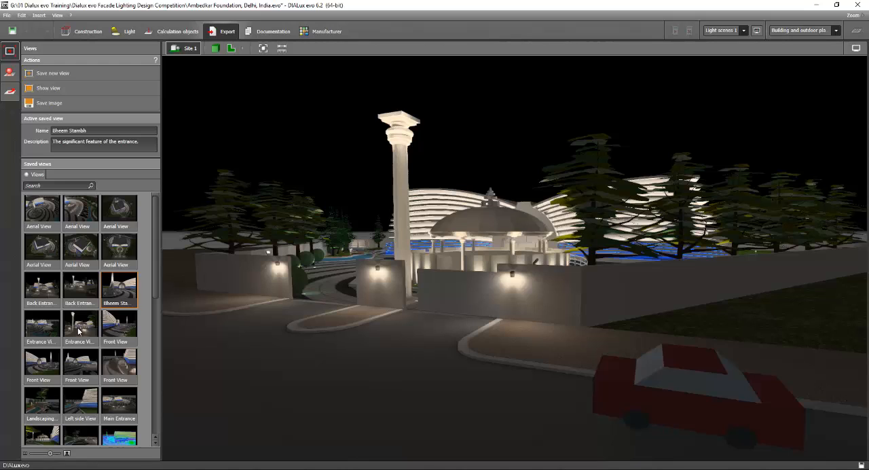
pyautogui.doubleClick(80, 324)
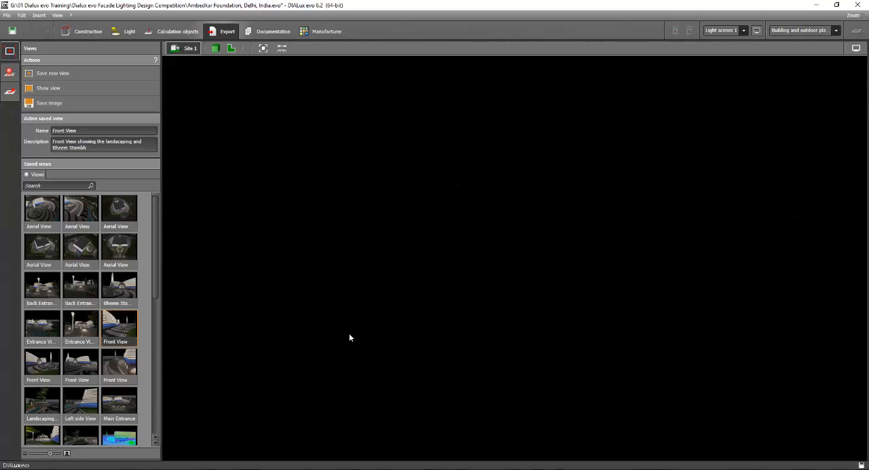
pyautogui.click(130, 31)
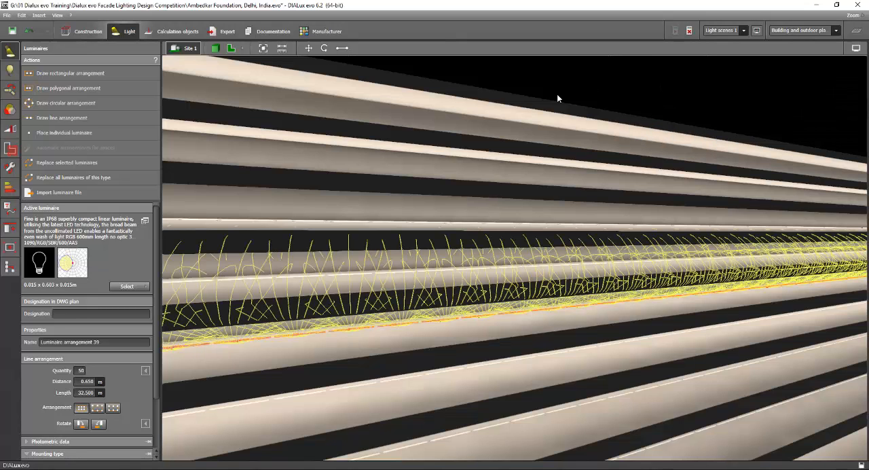
# Open the Construction furniture and objects tools over the curved entrance ramp.
pyautogui.click(83, 32)
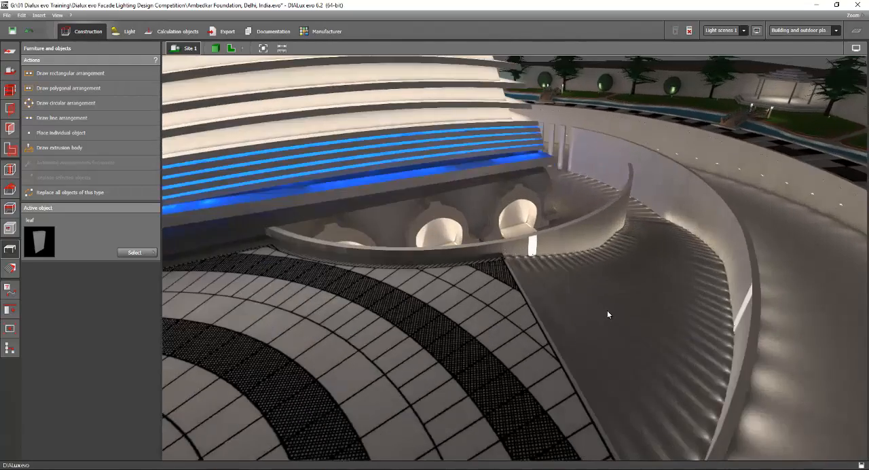
pyautogui.moveTo(608, 315); pyautogui.dragTo(441, 311)
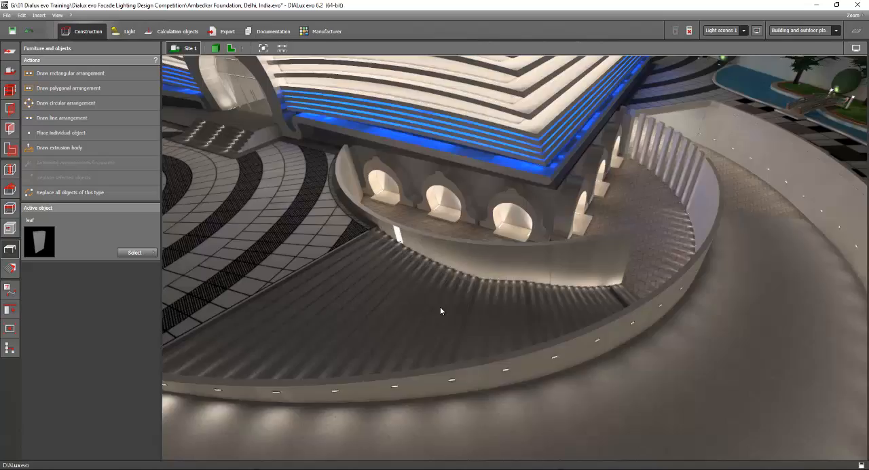
pyautogui.moveTo(441, 311); pyautogui.dragTo(493, 330)
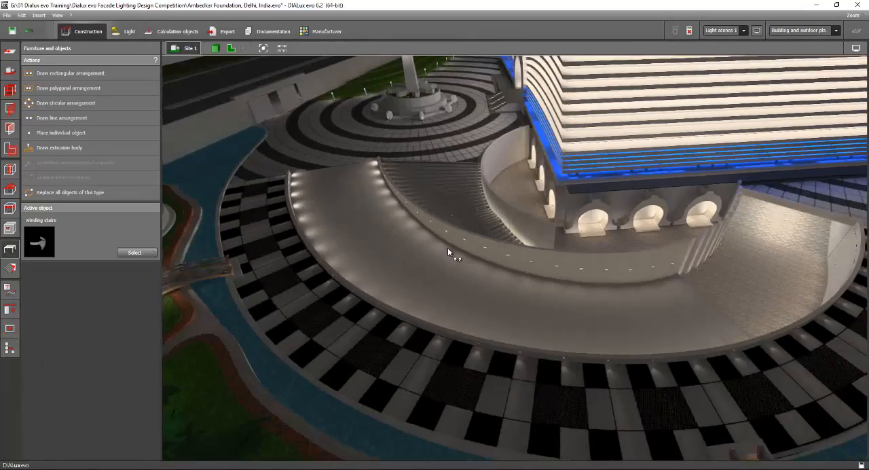
pyautogui.moveTo(448, 253); pyautogui.dragTo(540, 282)
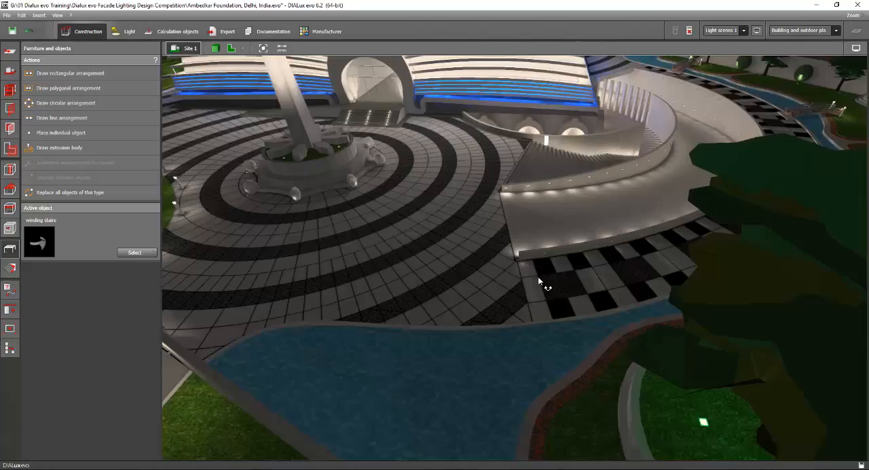
pyautogui.moveTo(540, 282); pyautogui.dragTo(776, 308)
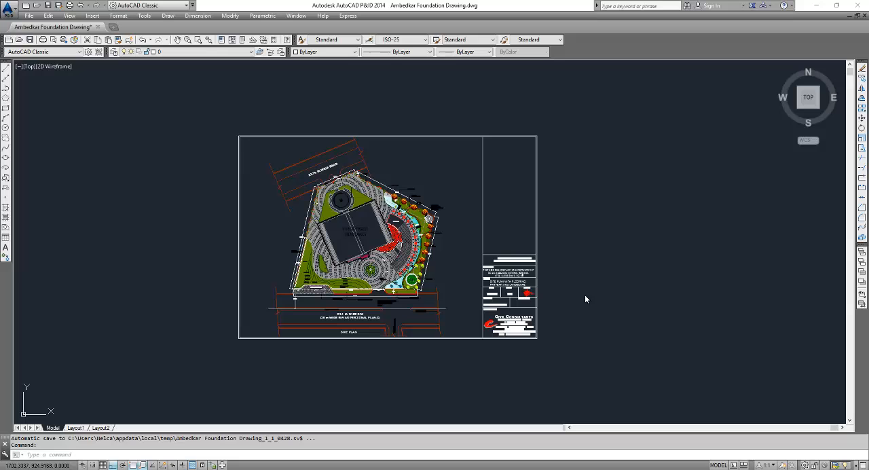
pyautogui.moveTo(485, 275)
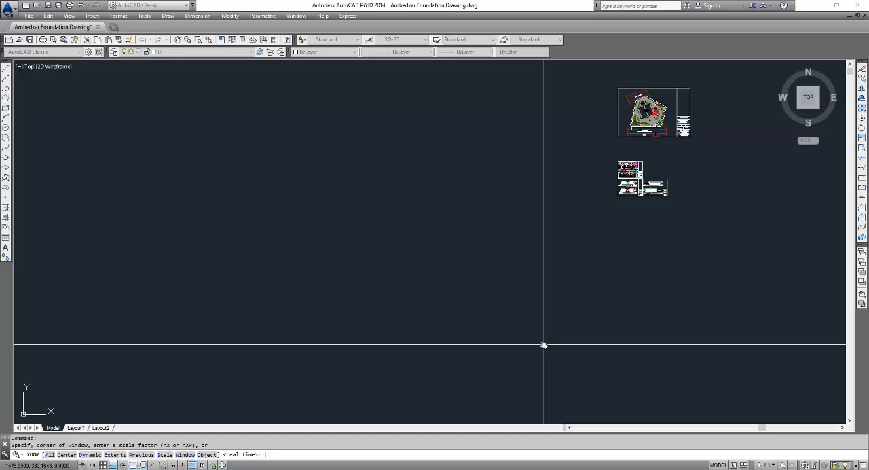
pyautogui.write('e')
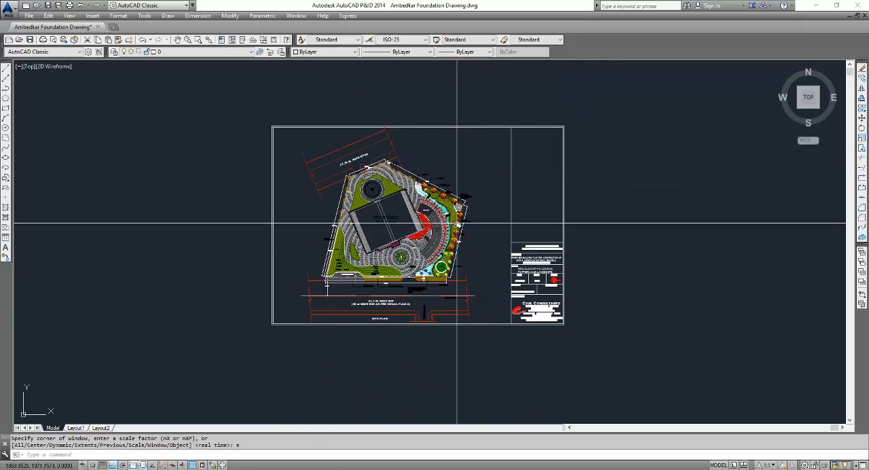
pyautogui.moveTo(623, 367)
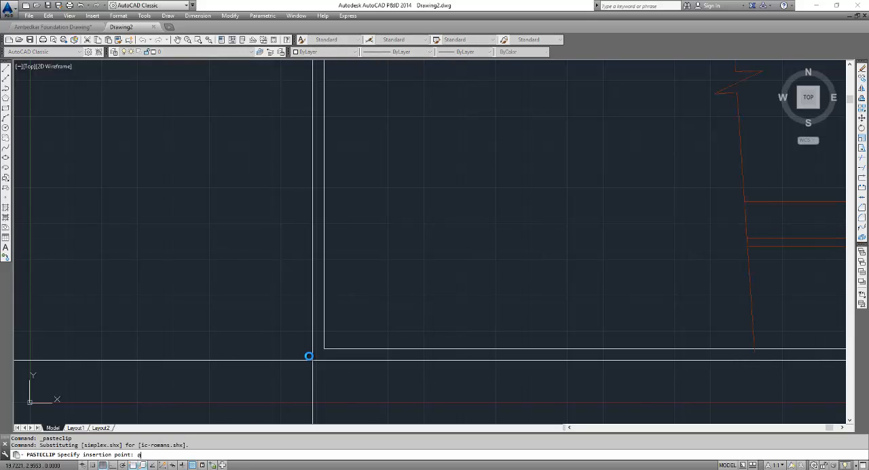
# Paste the site plan at insertion point 0,0,0 and zoom to its extents.
pyautogui.write('0,0,0')
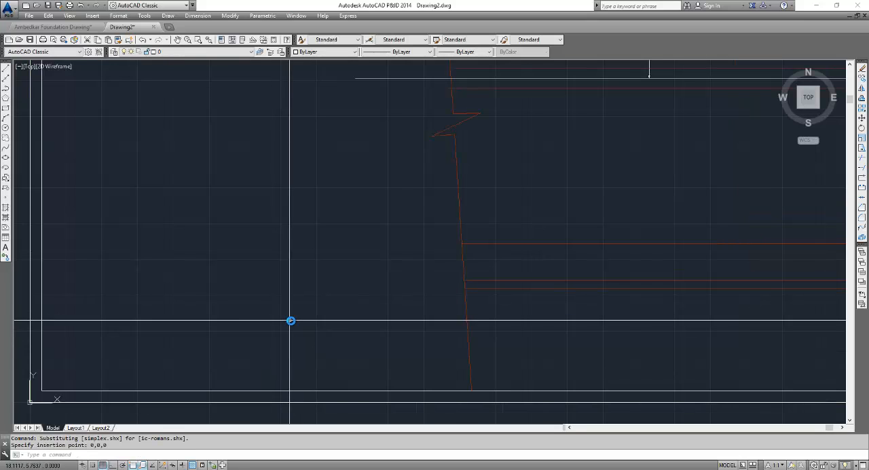
pyautogui.write('Z')
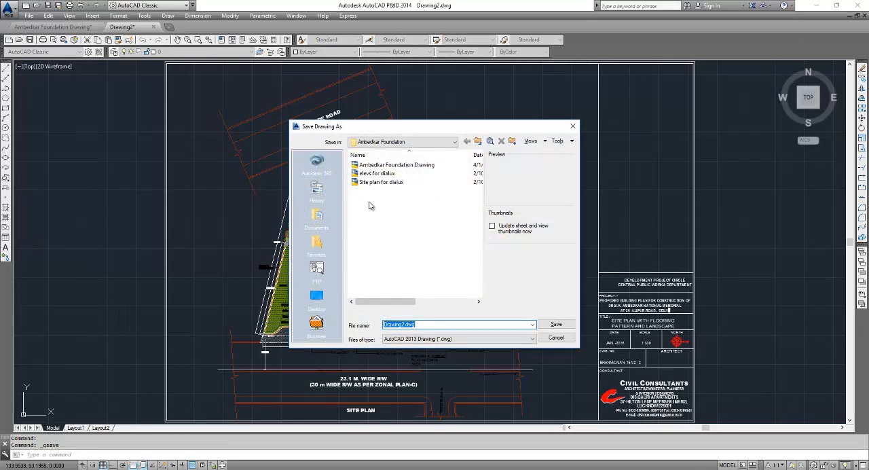
# Save the drawing as 'Site plan for dialux' in the Ambedkar Foundation folder.
pyautogui.click(379, 173)
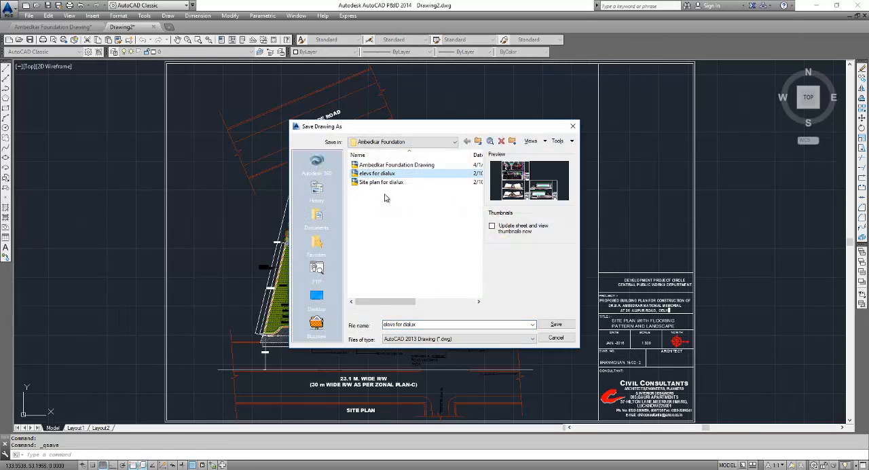
pyautogui.click(380, 182)
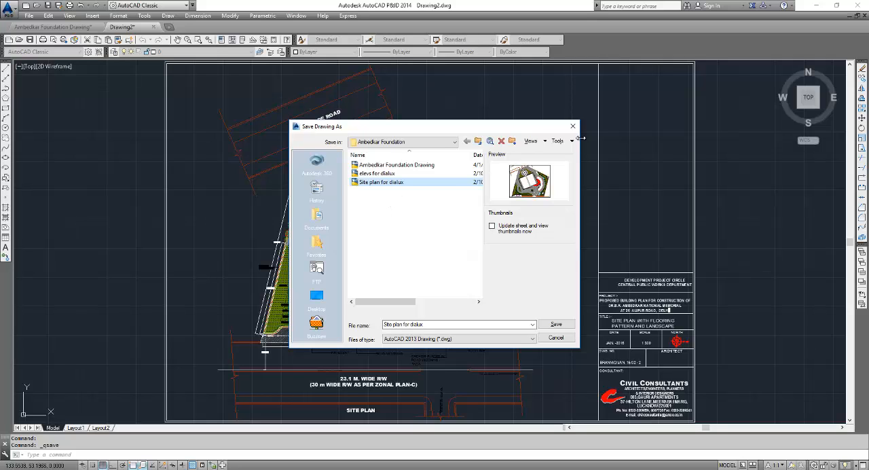
pyautogui.click(556, 324)
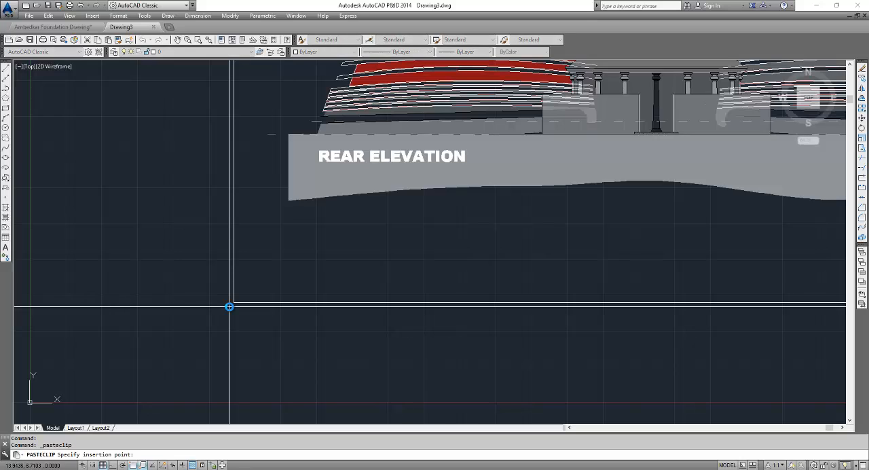
# Place the pasted elevation and section sheets at origin 0,0,0.
pyautogui.write('0,0,')
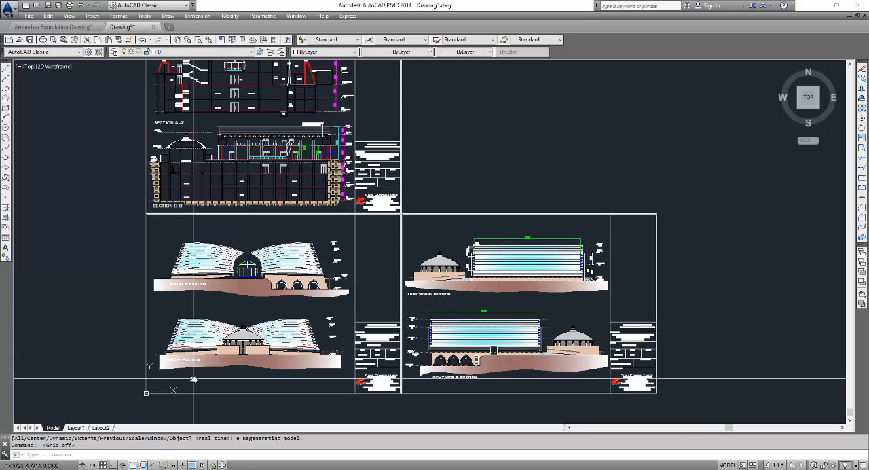
pyautogui.moveTo(186, 393)
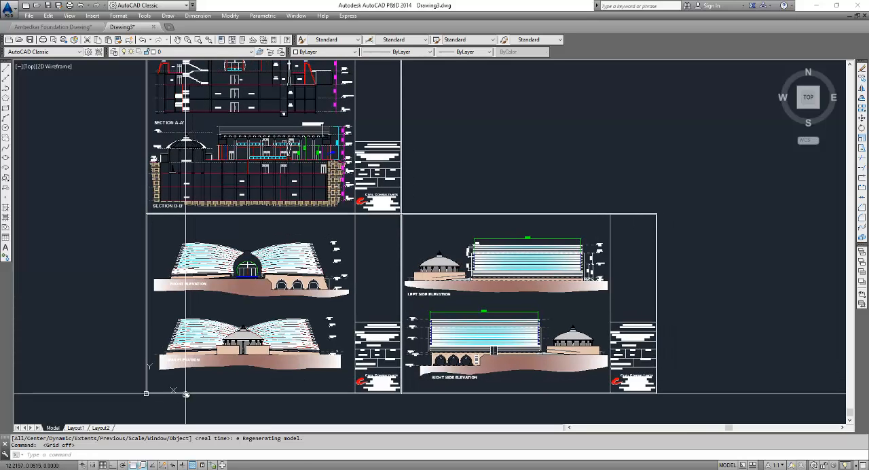
pyautogui.moveTo(304, 417)
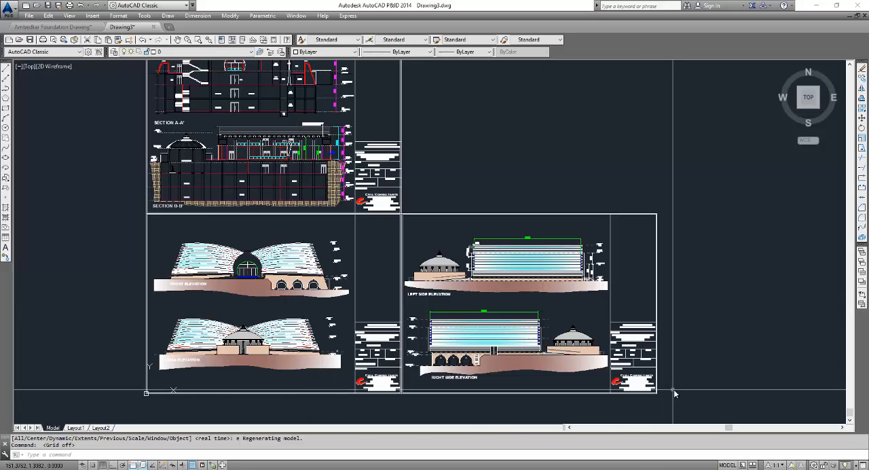
pyautogui.moveTo(677, 402)
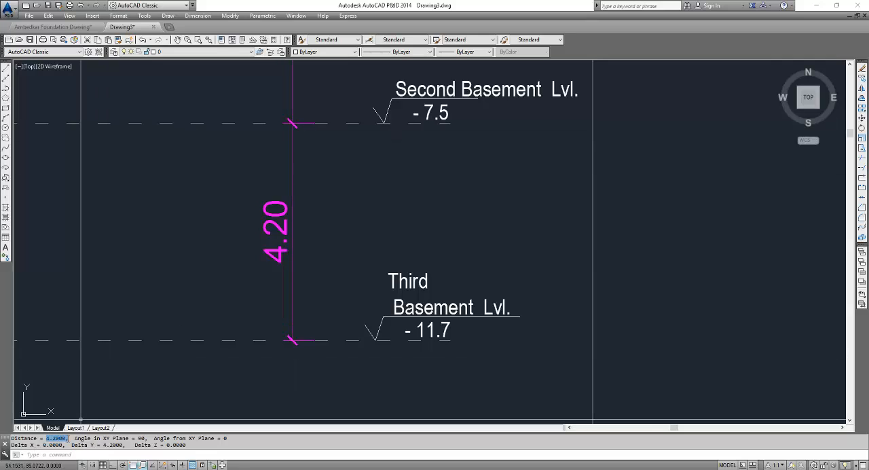
pyautogui.moveTo(229, 301)
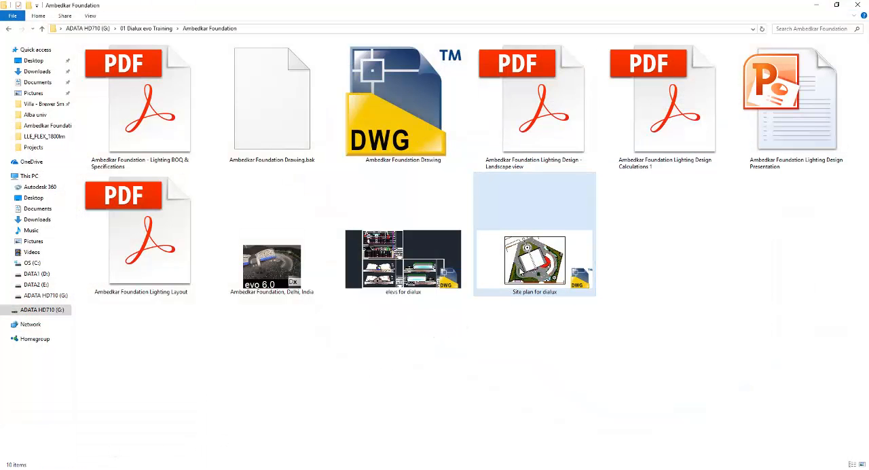
# Confirm the 'elevs for dialux' file and return to the original project drawing.
pyautogui.click(534, 262)
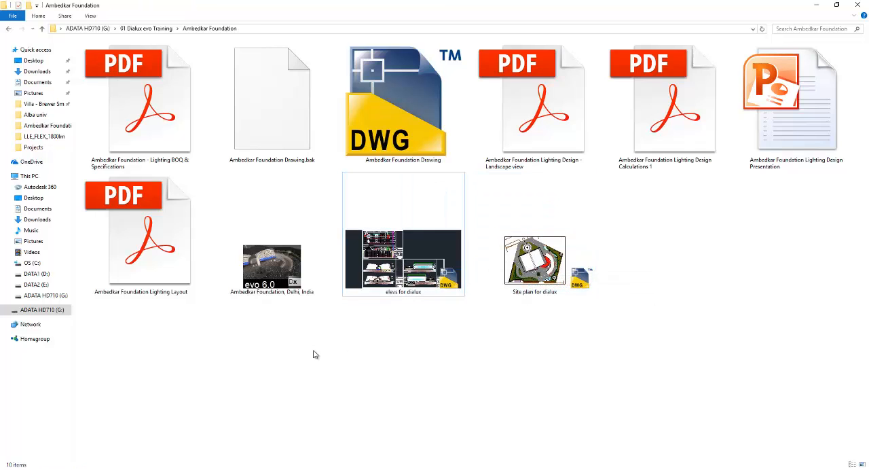
pyautogui.doubleClick(392, 95)
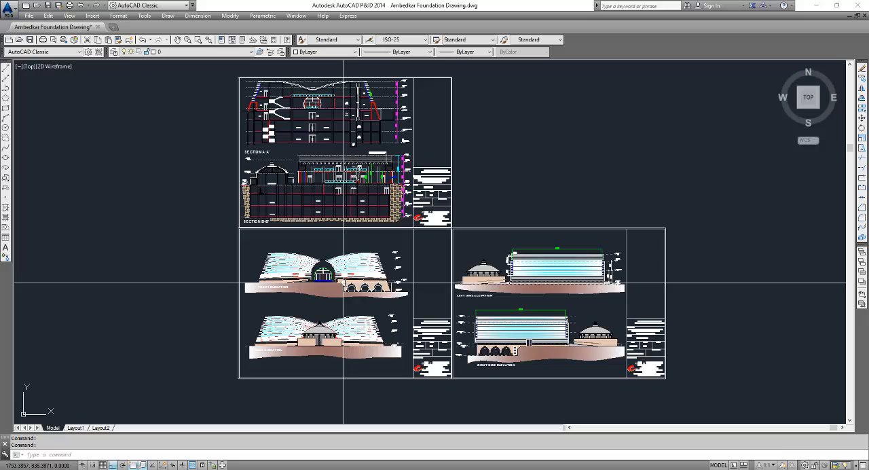